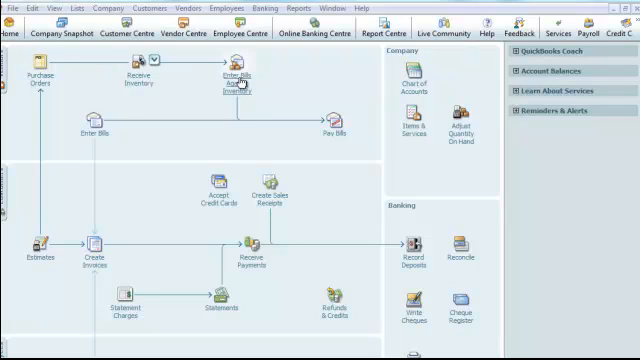
mouse_move(235, 78)
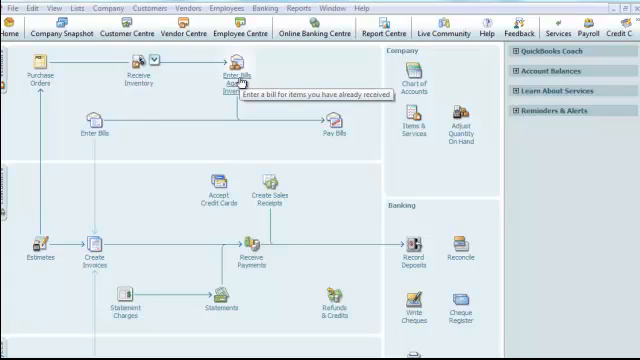
mouse_move(40, 130)
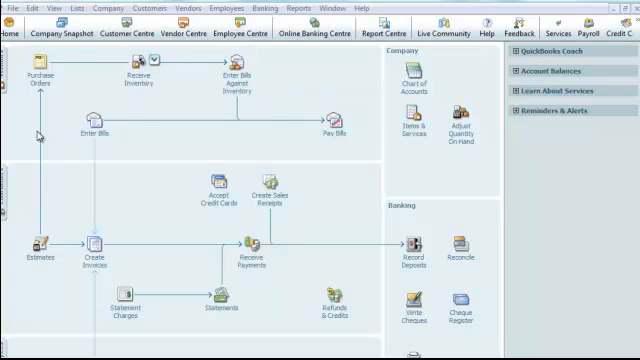
mouse_move(293, 123)
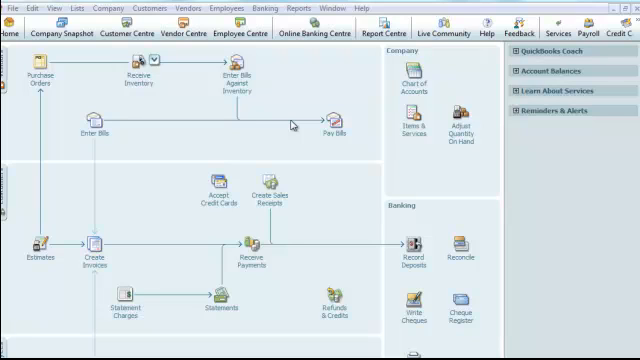
mouse_move(102, 87)
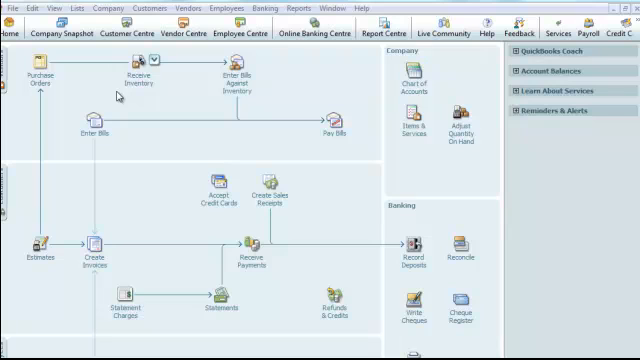
mouse_move(350, 105)
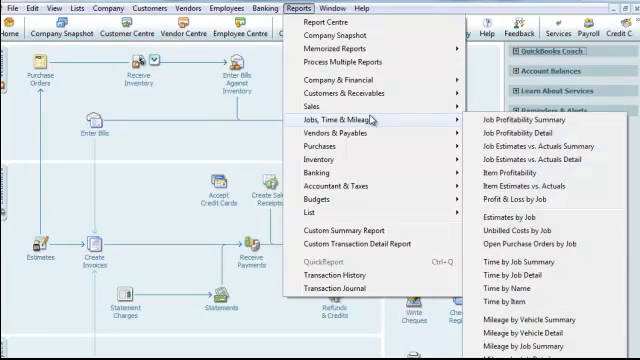
mouse_move(329, 174)
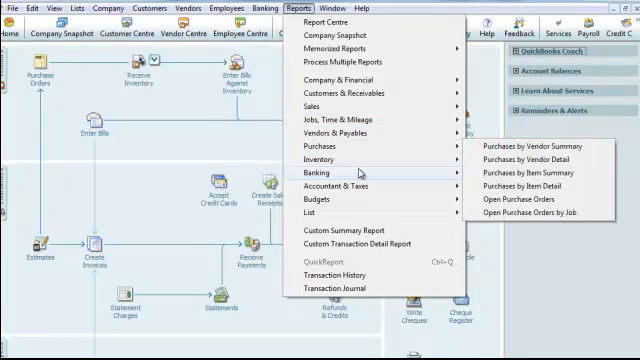